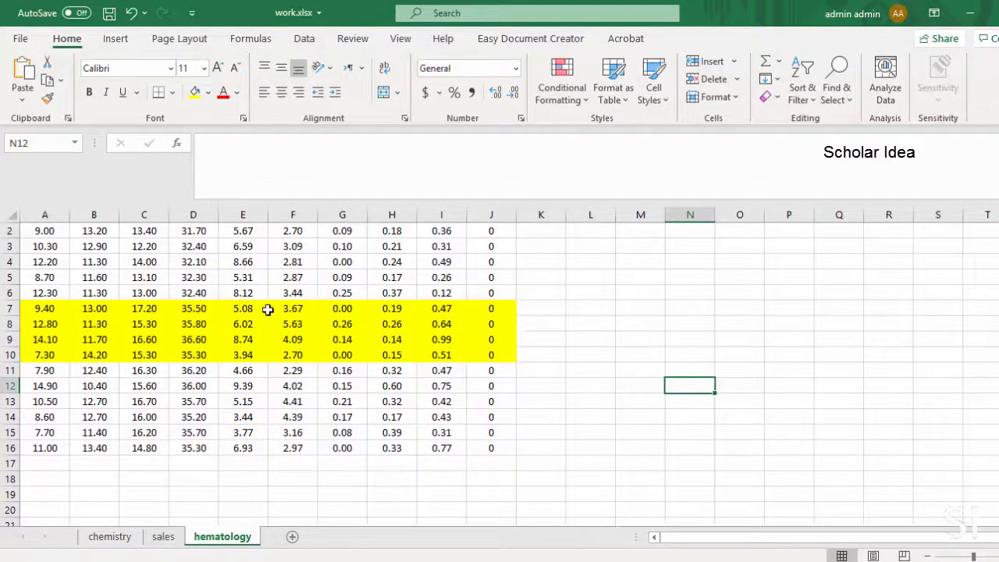
pyautogui.moveTo(540, 374)
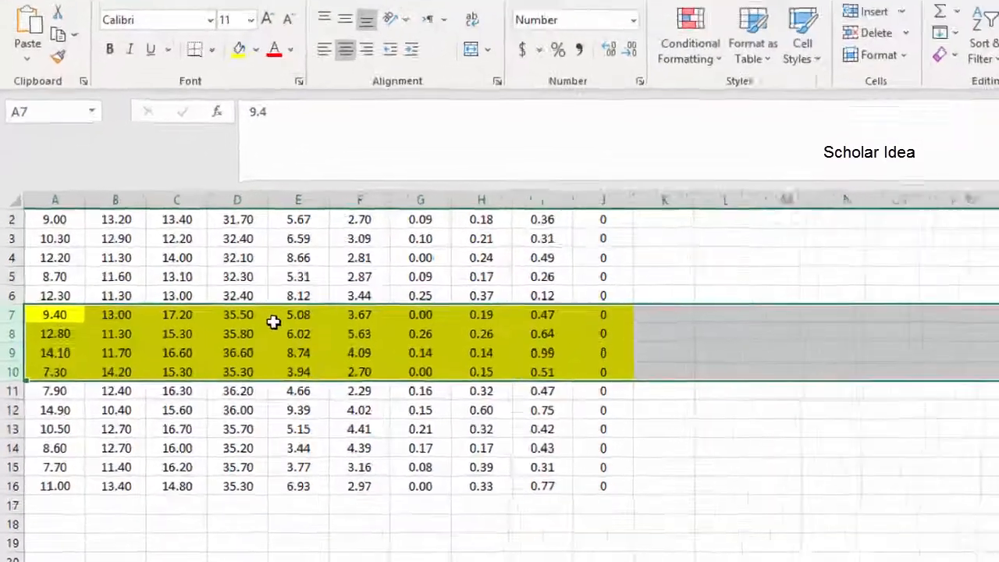
# Step: Hide the highlighted rows 7–10 so row 6 sits directly above row 11
pyautogui.rightClick(273, 316)
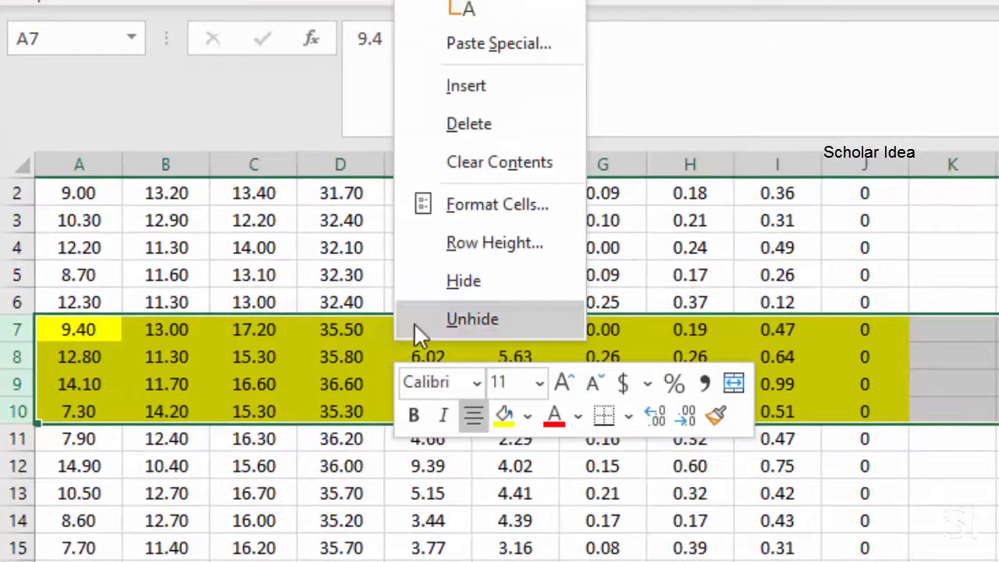
pyautogui.moveTo(464, 281)
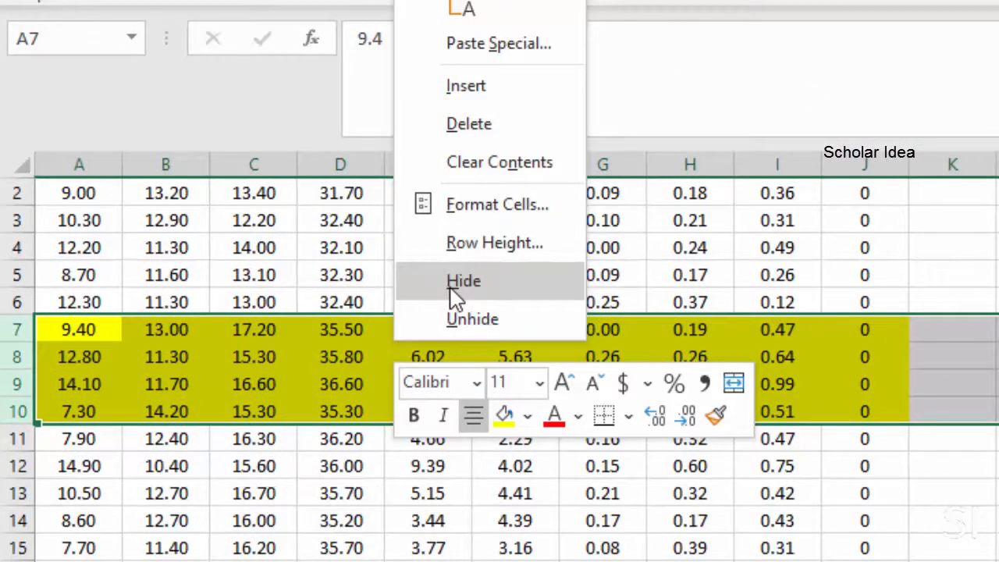
pyautogui.click(463, 281)
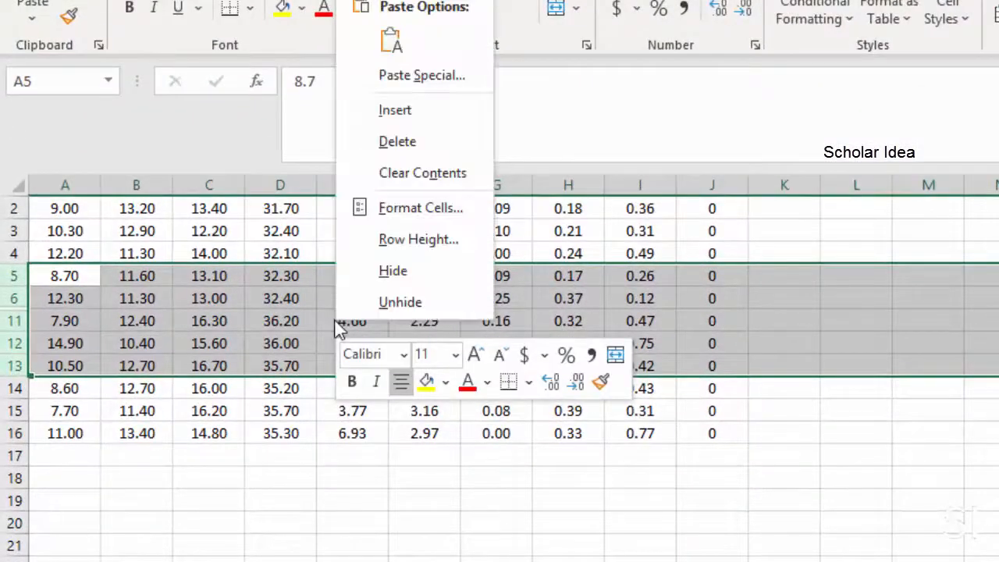
pyautogui.moveTo(543, 323)
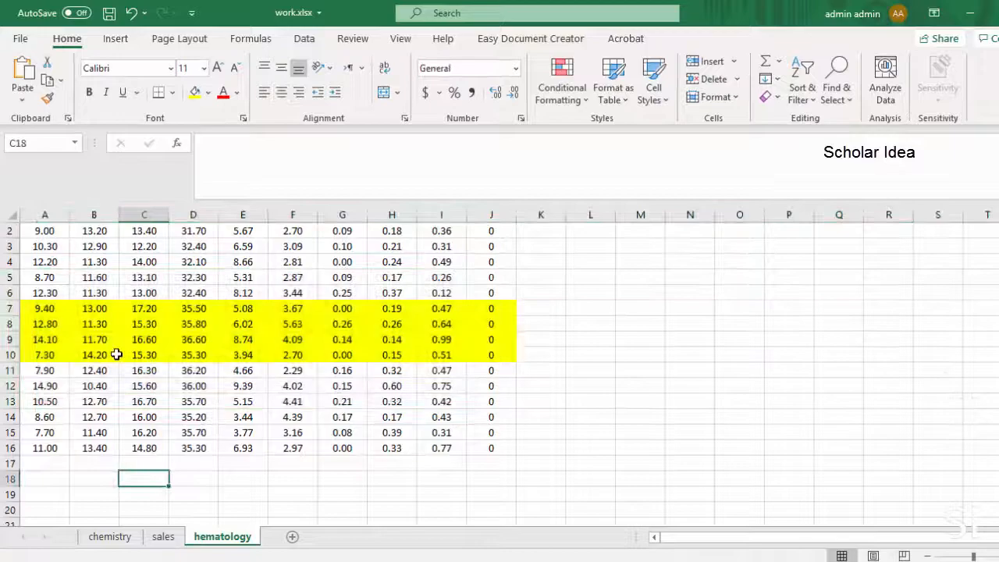
pyautogui.moveTo(128, 364)
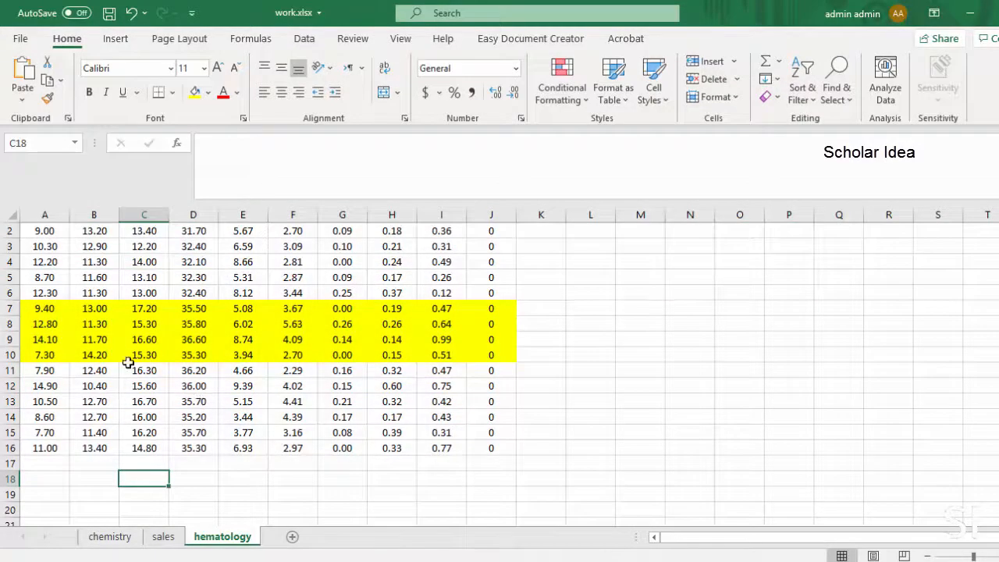
pyautogui.moveTo(137, 37)
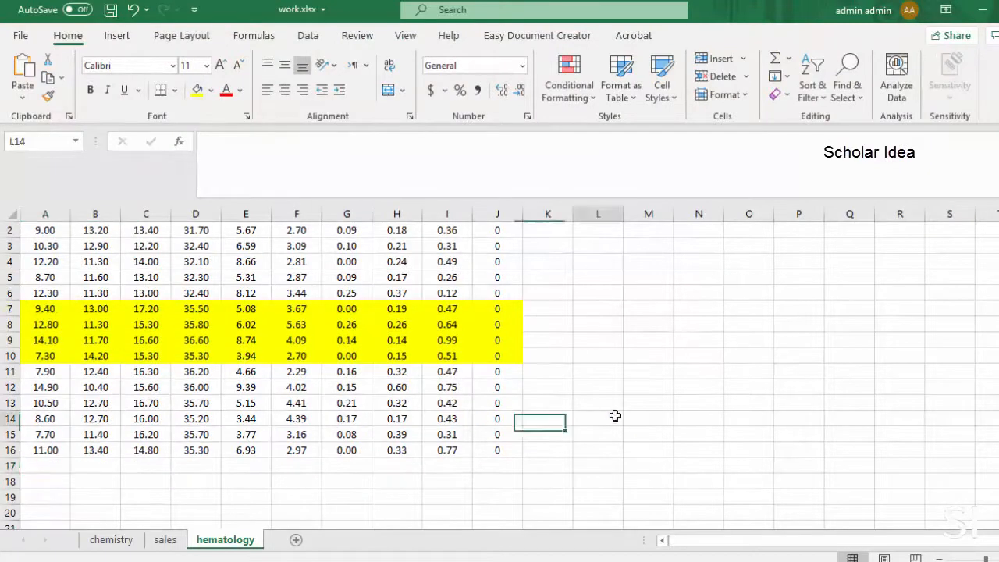
# Step: Unhide rows 7–10 so all rows 2–16 of the hematology sheet show again
pyautogui.click(597, 421)
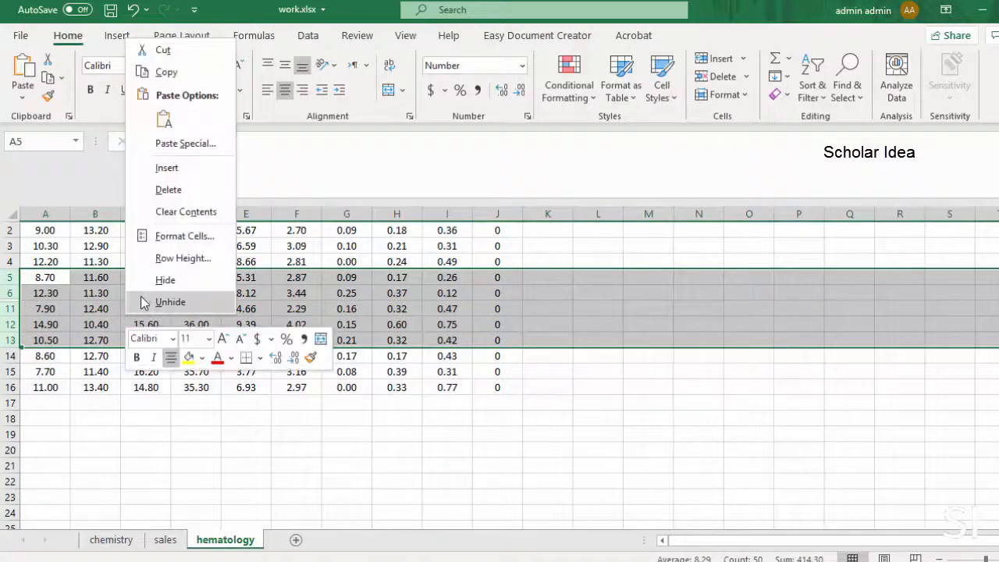
pyautogui.click(170, 303)
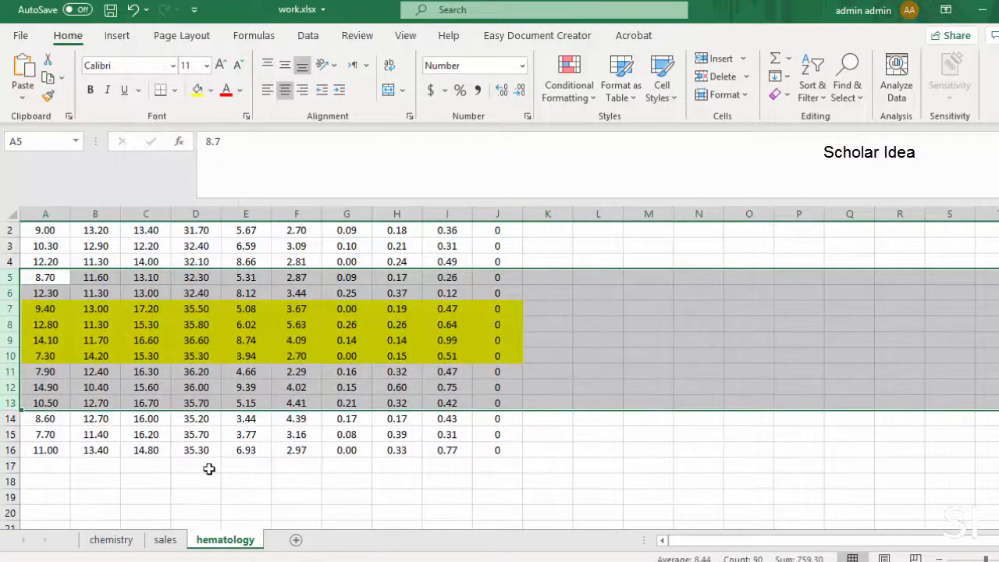